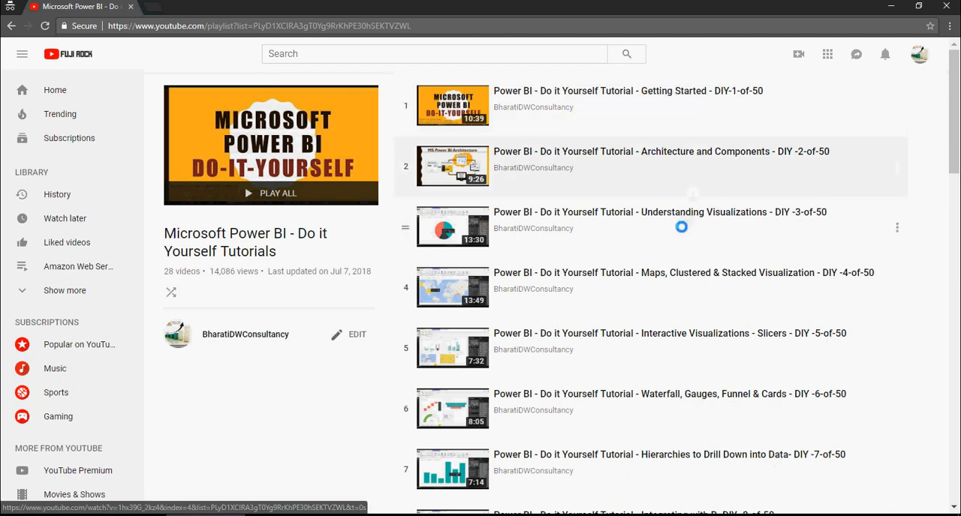
- Scroll through the Main Dashboard to review its visuals and select the Sales by City area
{"action": "scroll", "scroll_direction": "down", "scroll_amount": 3}
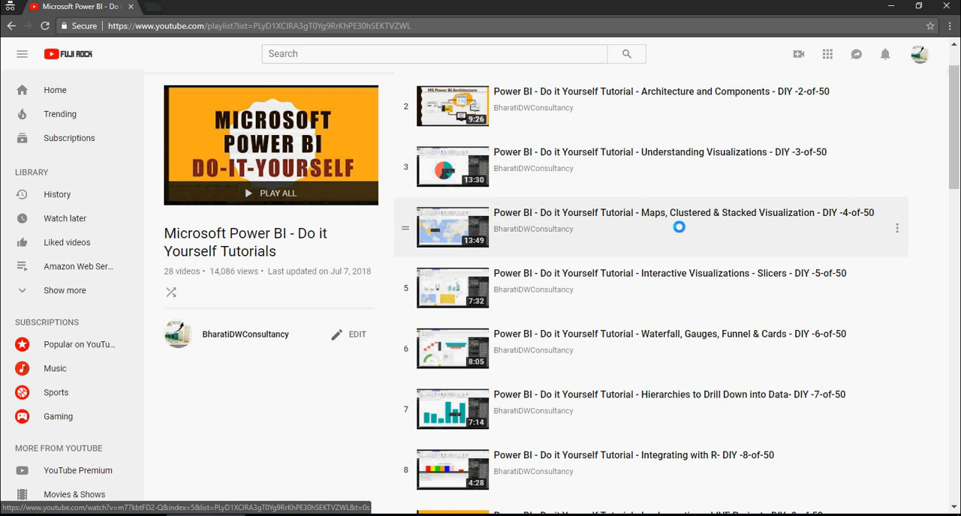
{"action": "scroll", "scroll_direction": "down", "scroll_amount": 3}
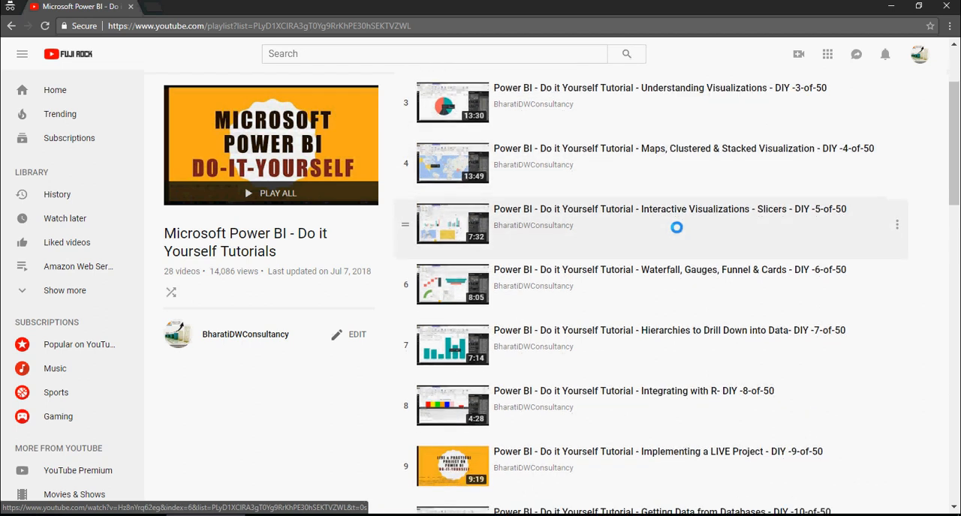
{"action": "scroll", "scroll_direction": "down", "scroll_amount": 3}
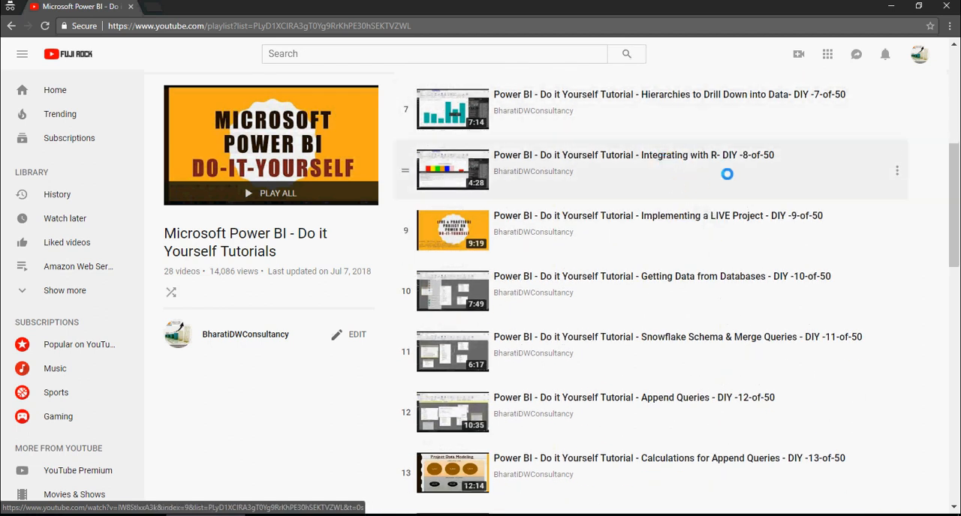
{"action": "scroll", "scroll_direction": "down", "scroll_amount": 3}
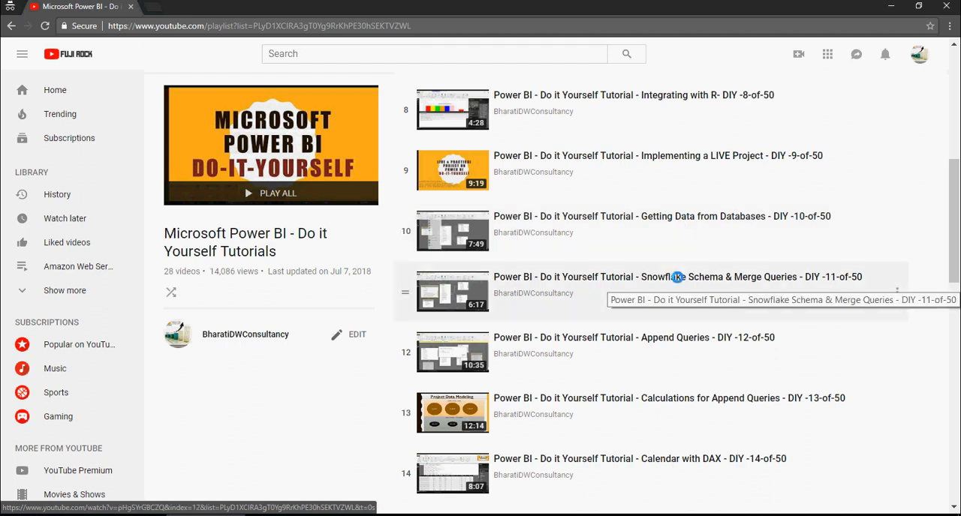
{"action": "mouse_move", "coordinate": [671, 346]}
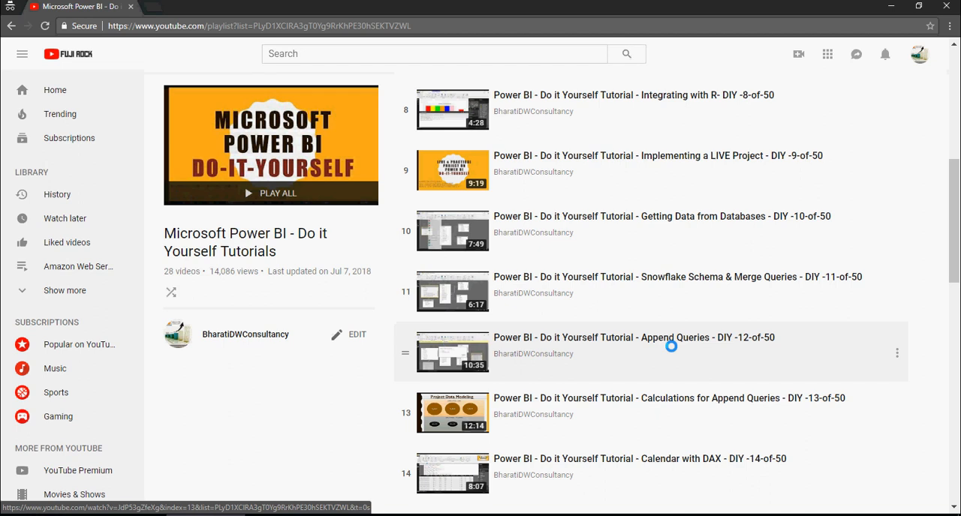
{"action": "scroll", "scroll_direction": "down", "scroll_amount": 3}
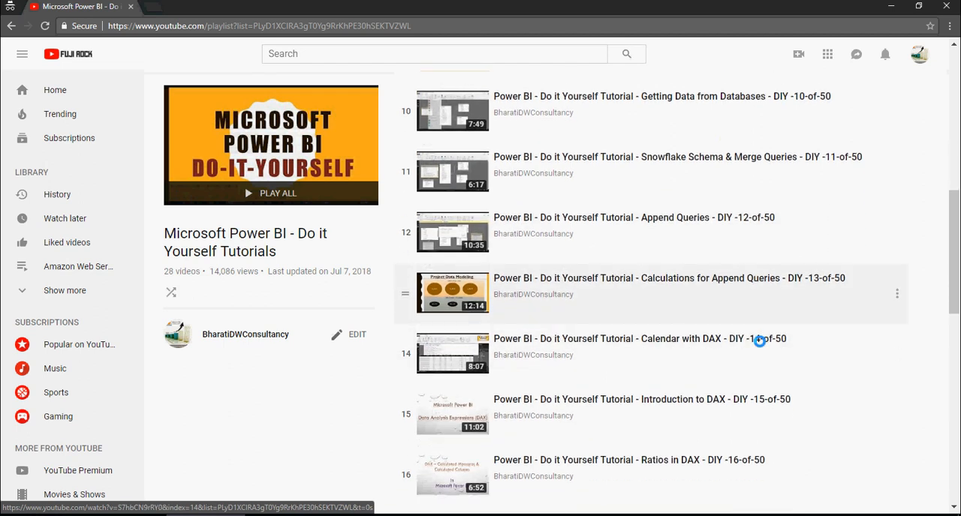
{"action": "scroll", "scroll_direction": "down", "scroll_amount": 3}
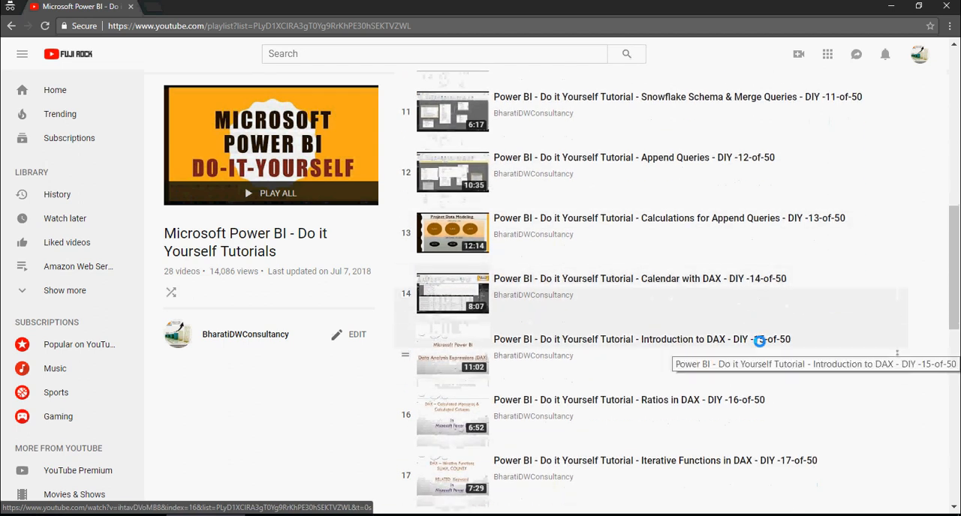
{"action": "scroll", "scroll_direction": "down", "scroll_amount": 3}
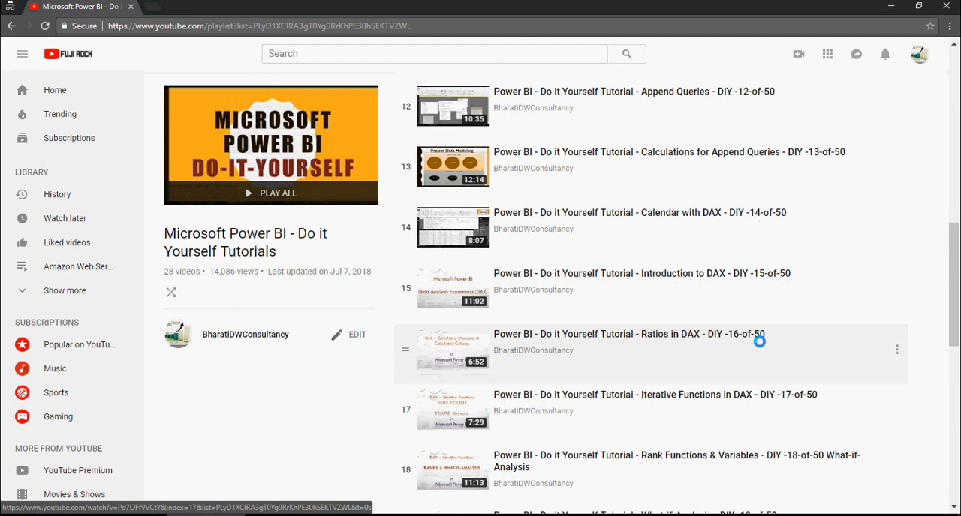
{"action": "scroll", "scroll_direction": "down", "scroll_amount": 3}
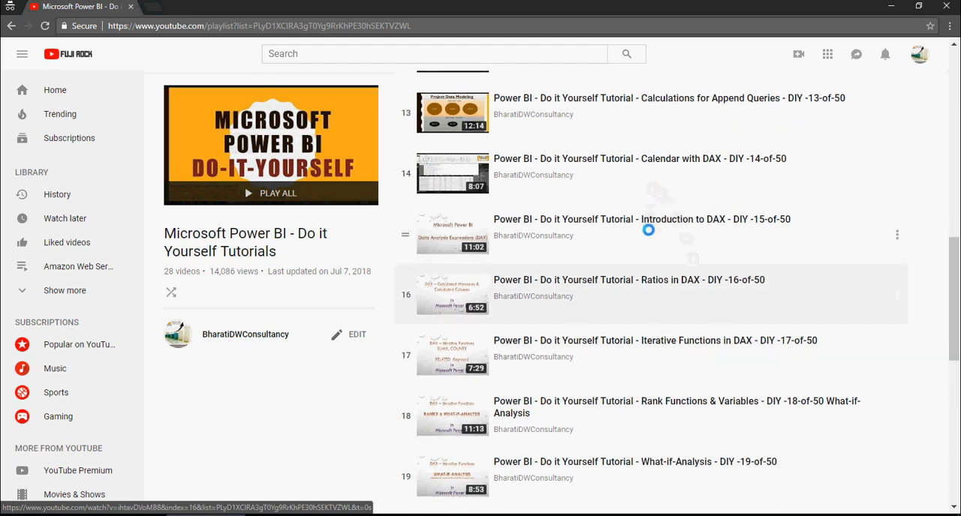
{"action": "mouse_move", "coordinate": [681, 340]}
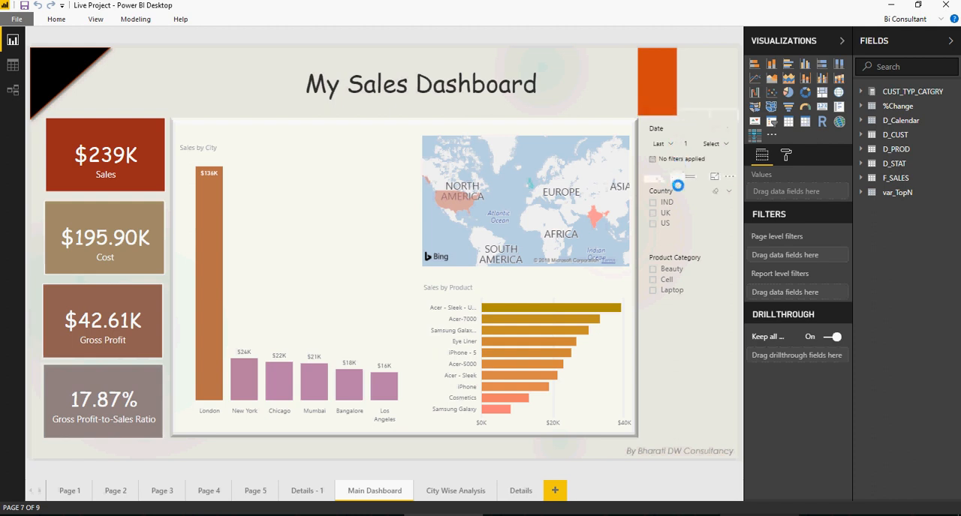
{"action": "left_click", "coordinate": [710, 143]}
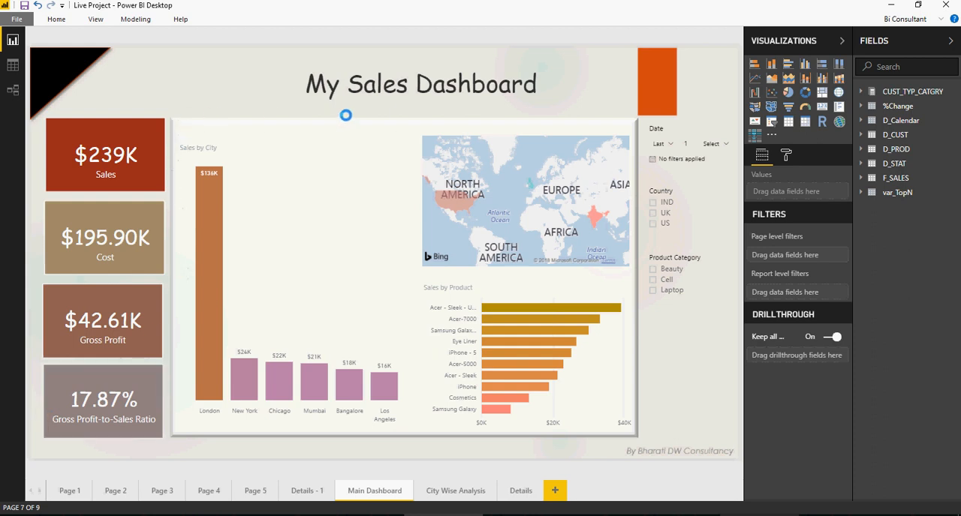
{"action": "mouse_move", "coordinate": [653, 441]}
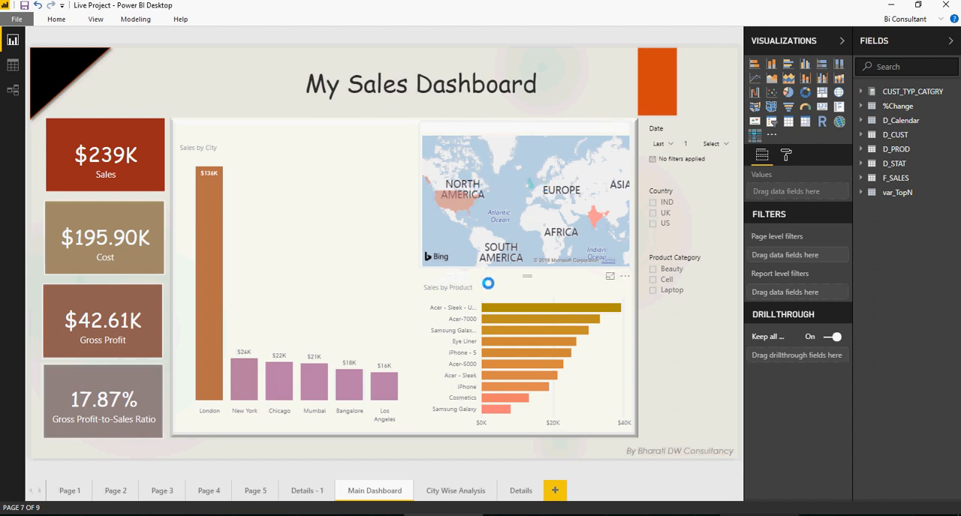
{"action": "mouse_move", "coordinate": [488, 317]}
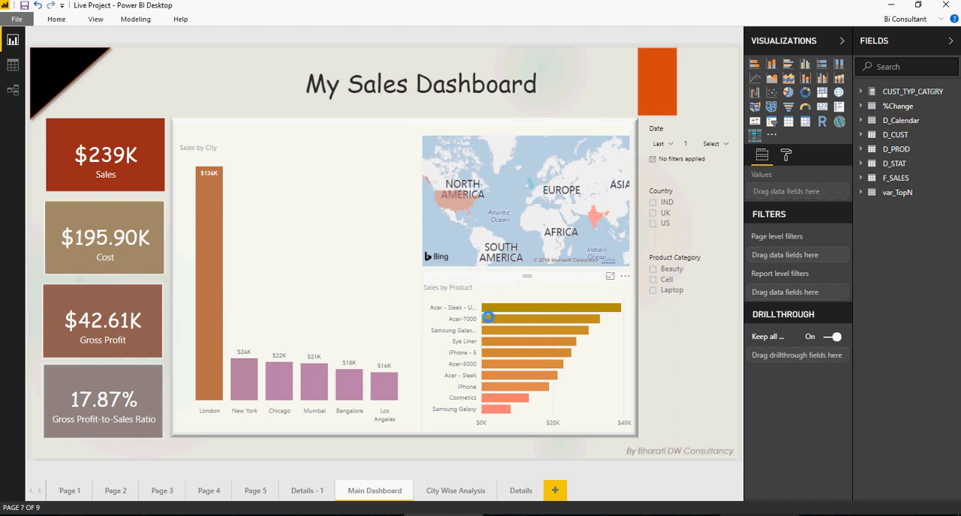
{"action": "mouse_move", "coordinate": [485, 285]}
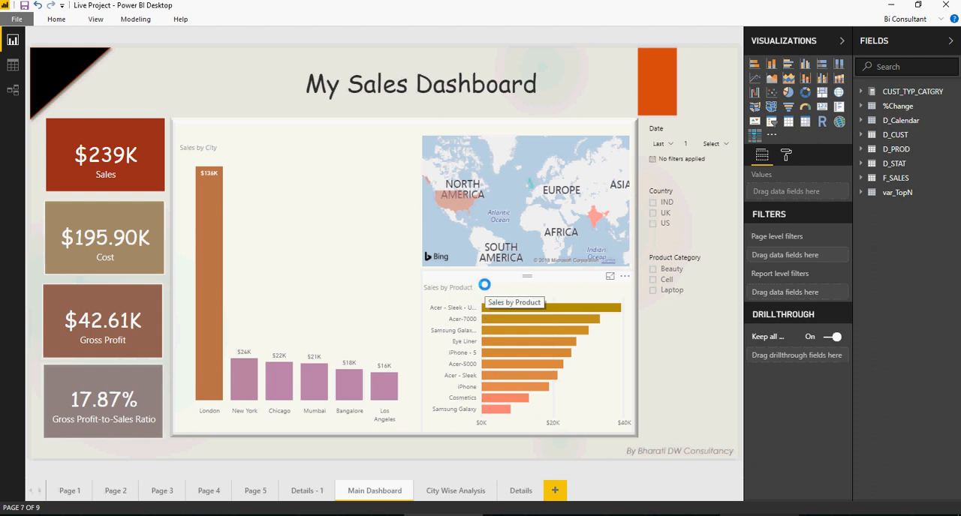
{"action": "mouse_move", "coordinate": [211, 195]}
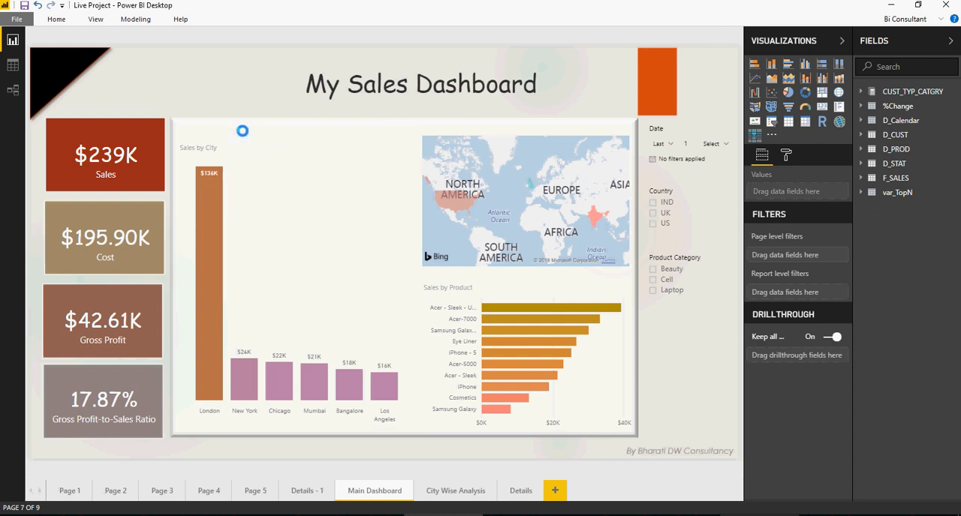
{"action": "mouse_move", "coordinate": [212, 205]}
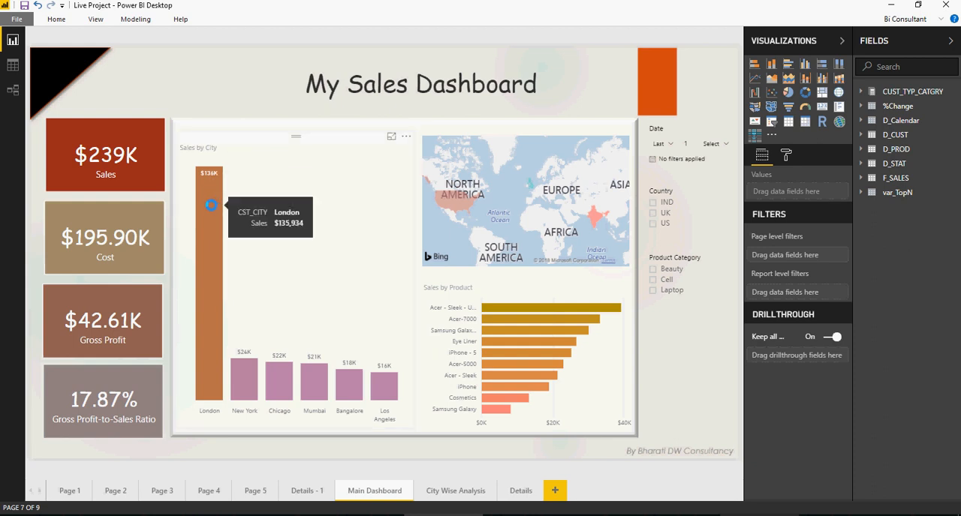
- Drill through from the London bar in Sales by City to City Wise Analysis
{"action": "right_click", "coordinate": [211, 205]}
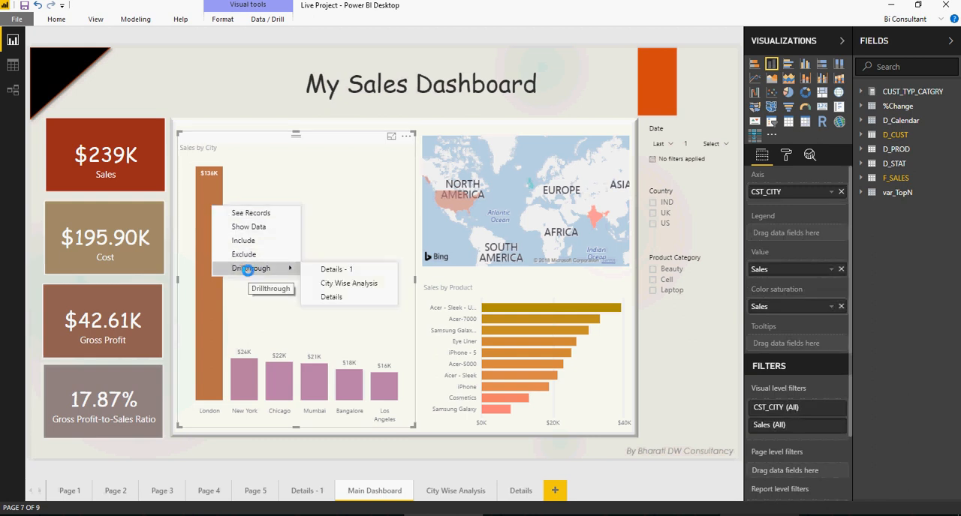
{"action": "mouse_move", "coordinate": [348, 283]}
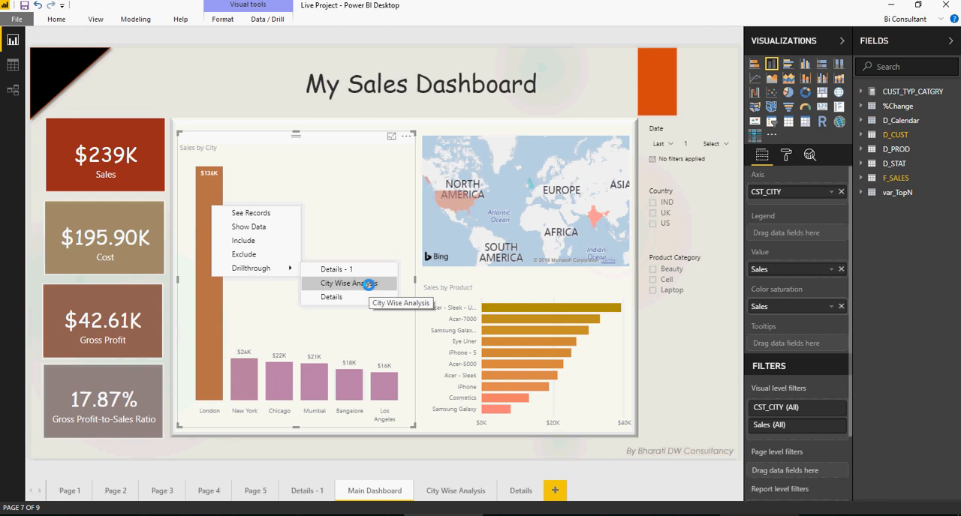
{"action": "left_click", "coordinate": [348, 283]}
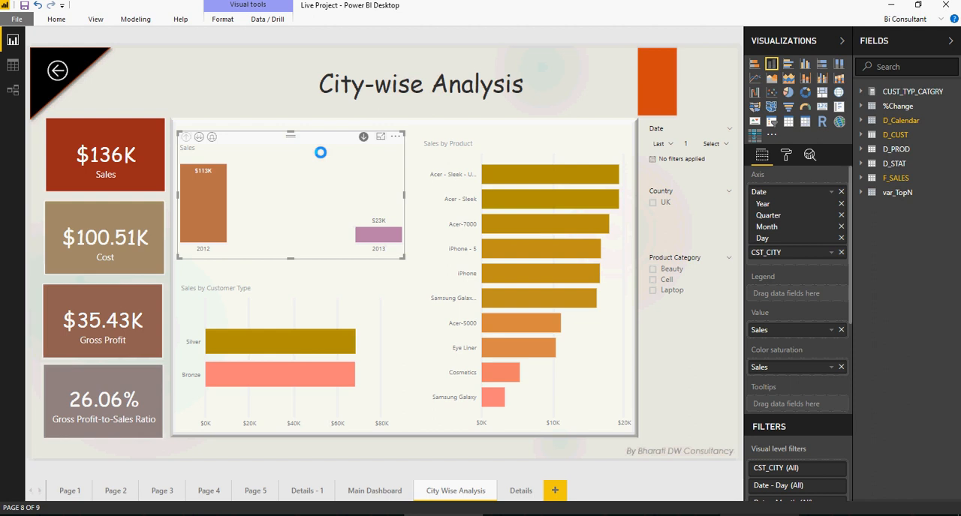
{"action": "mouse_move", "coordinate": [379, 235]}
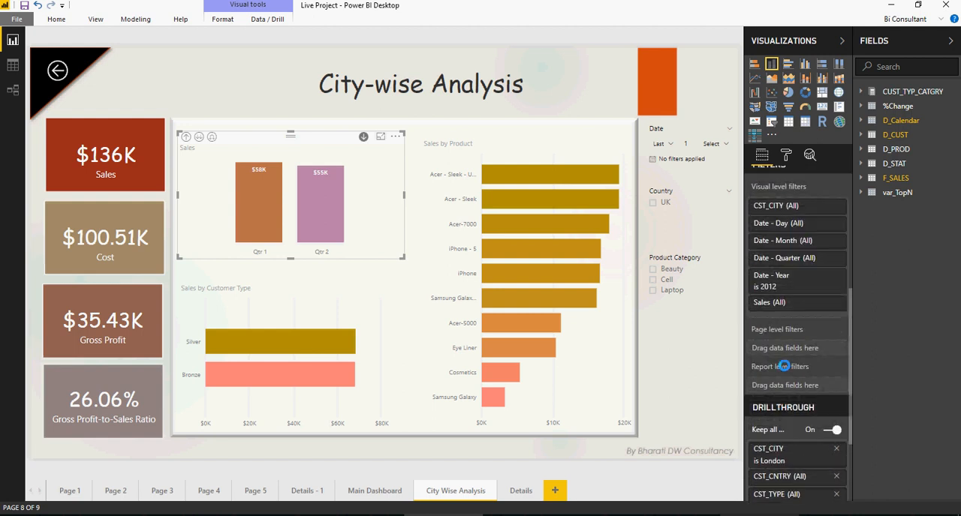
{"action": "scroll", "scroll_direction": "down", "scroll_amount": 3}
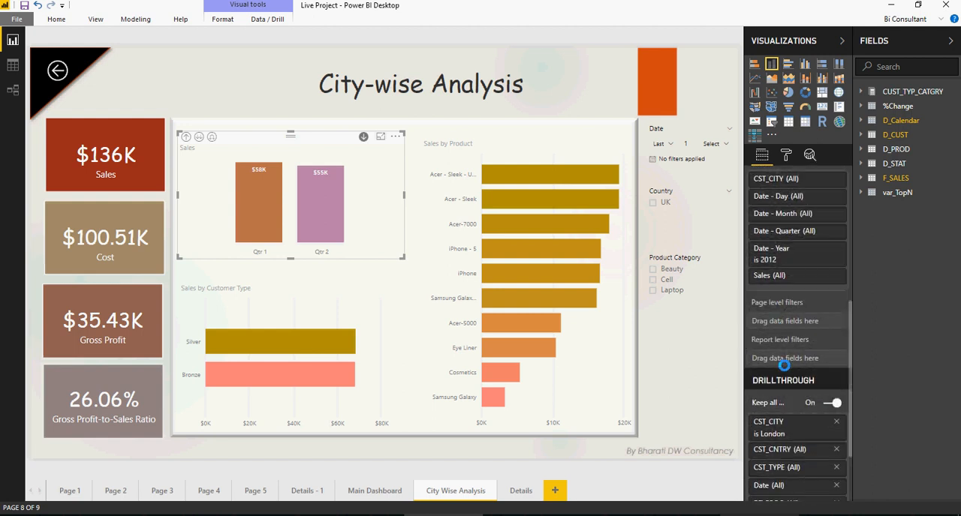
{"action": "scroll", "scroll_direction": "down", "scroll_amount": 3}
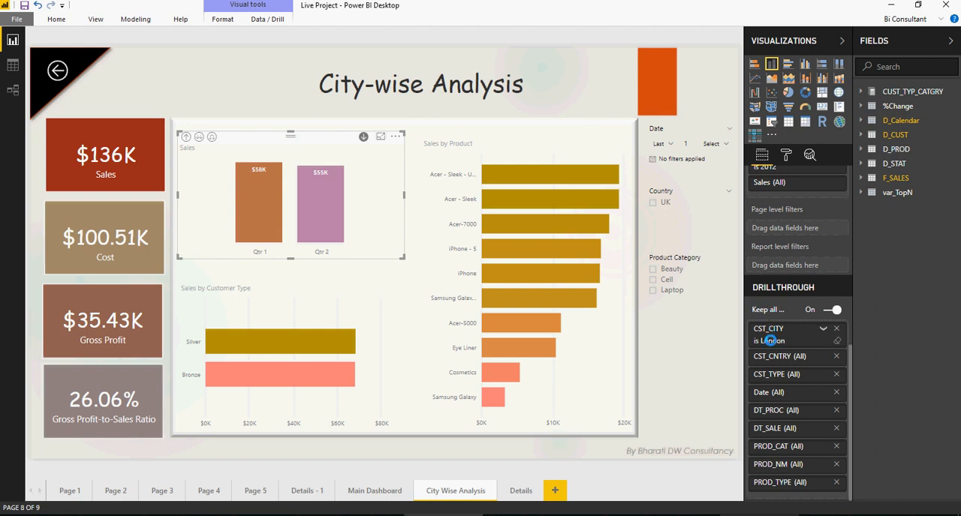
{"action": "mouse_move", "coordinate": [277, 218]}
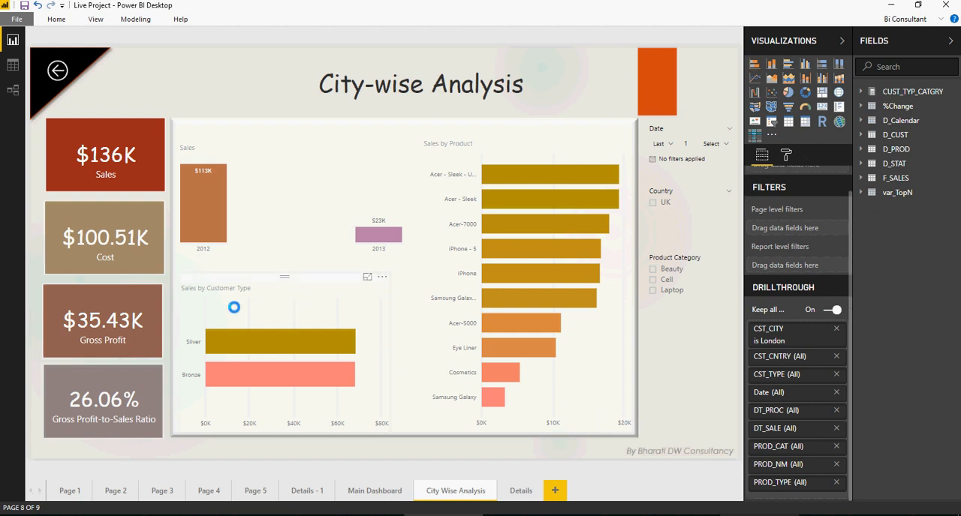
- Drill through the top-selling product bar to the Details page, then return to Main Dashboard
{"action": "right_click", "coordinate": [539, 171]}
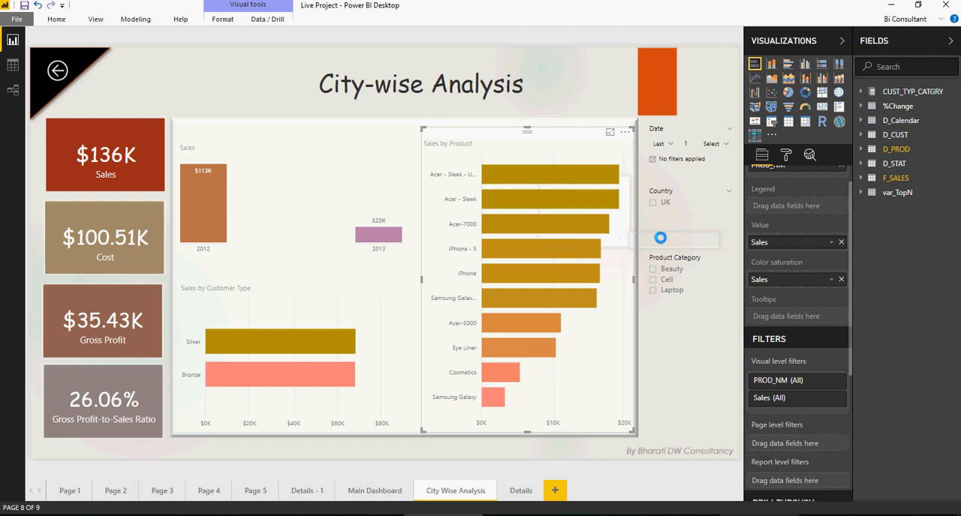
{"action": "left_click", "coordinate": [520, 490]}
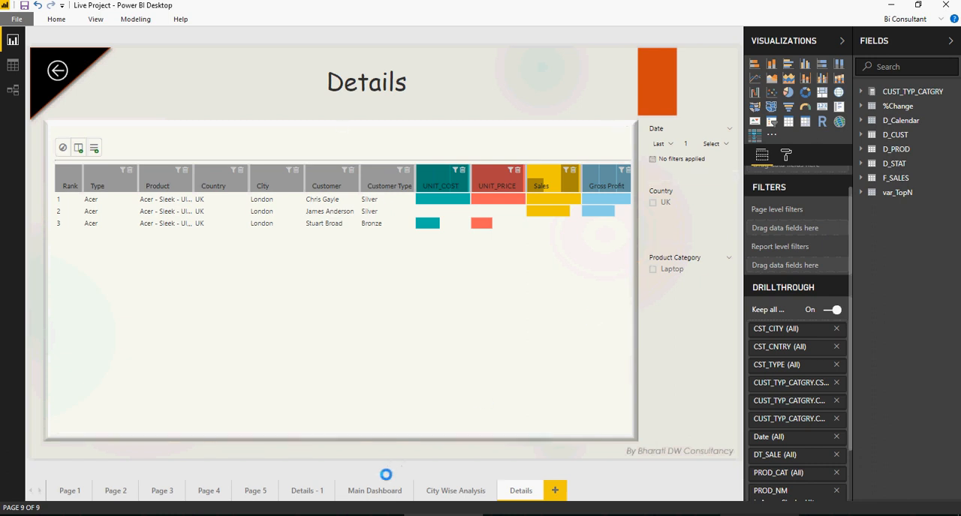
{"action": "left_click", "coordinate": [374, 490]}
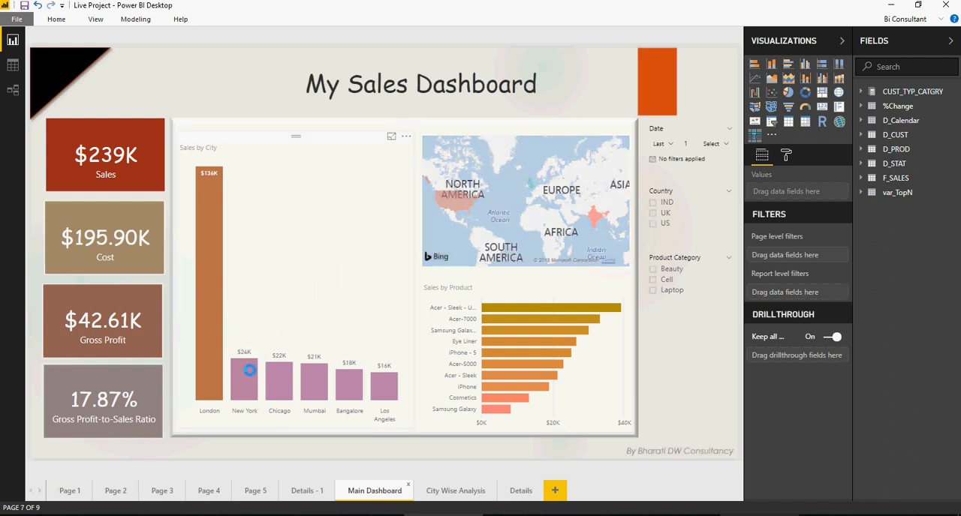
- Drill through from the New York bar in Sales by City to the Details page
{"action": "right_click", "coordinate": [250, 370]}
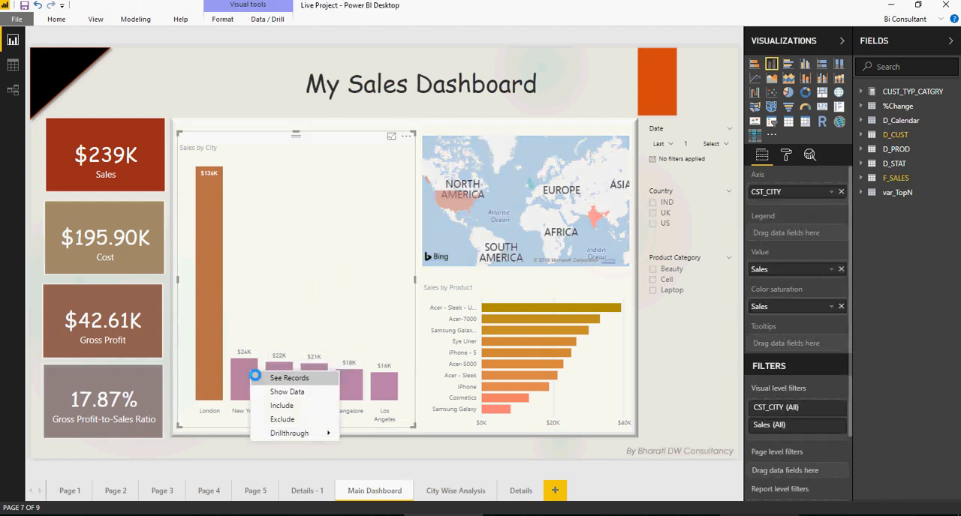
{"action": "mouse_move", "coordinate": [289, 433]}
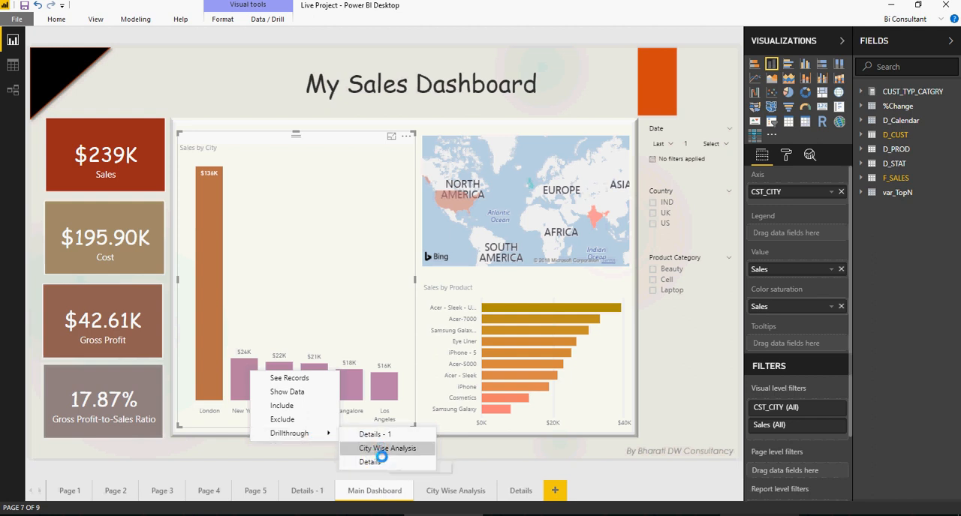
{"action": "left_click", "coordinate": [369, 462]}
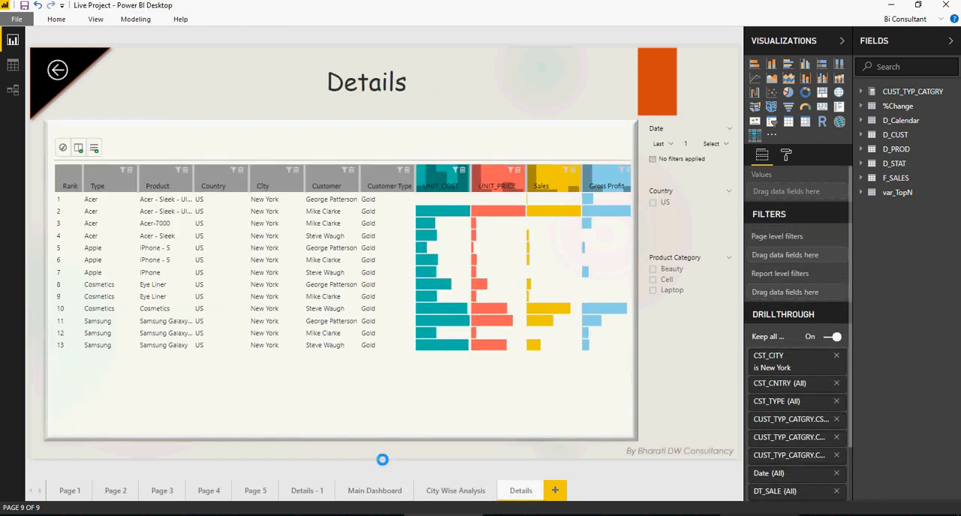
- Sort New York's Details table by Gross Profit descending, then return to Main Dashboard
{"action": "left_click", "coordinate": [111, 211]}
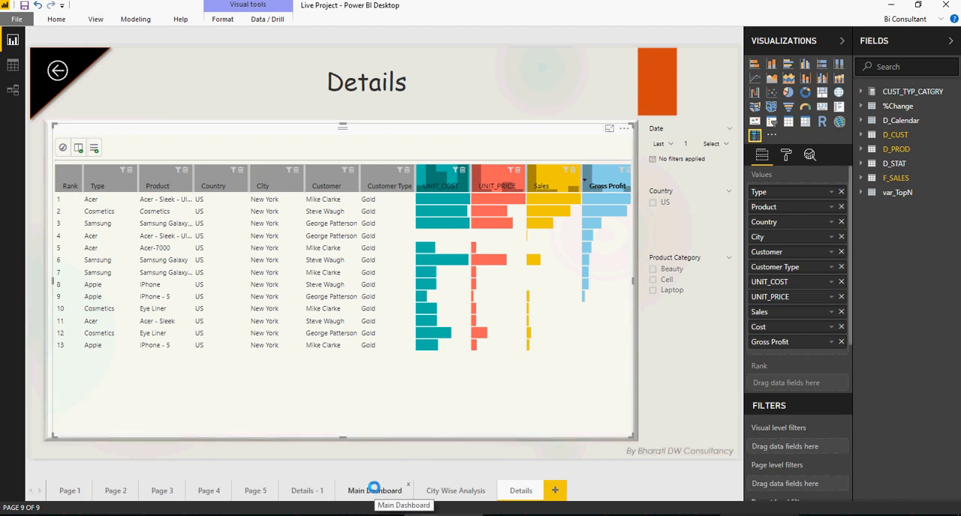
{"action": "left_click", "coordinate": [375, 490]}
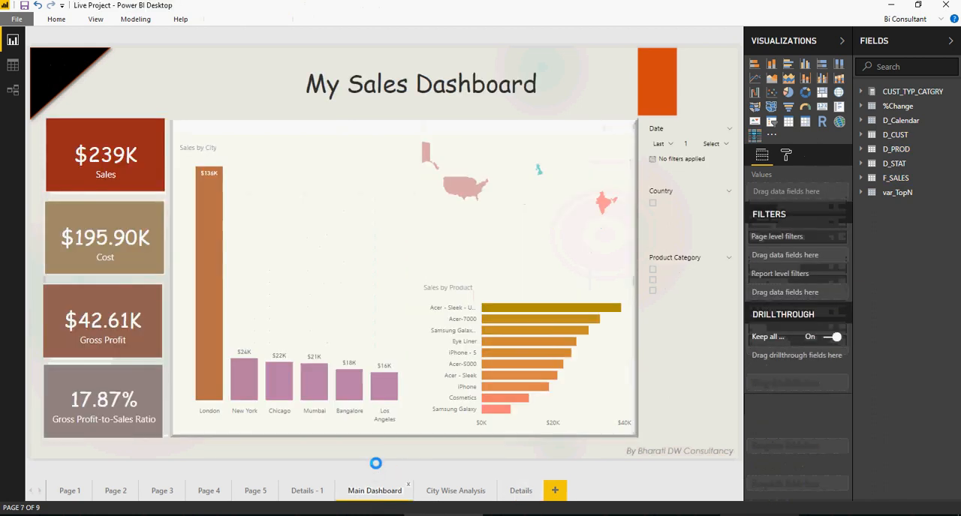